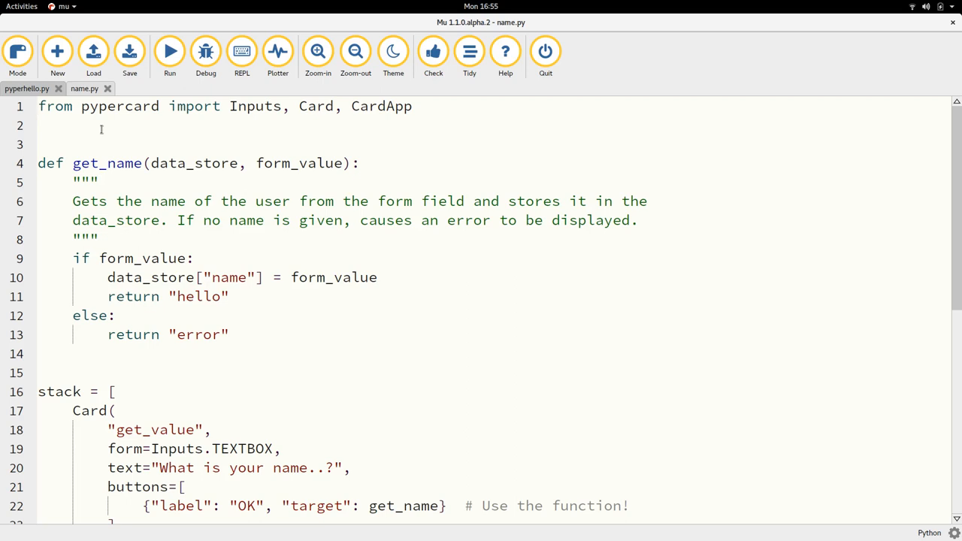
Review name.py's hello card, error card colours and the name card's get_name target
{"action": "scroll", "scroll_direction": "down", "scroll_amount": 3}
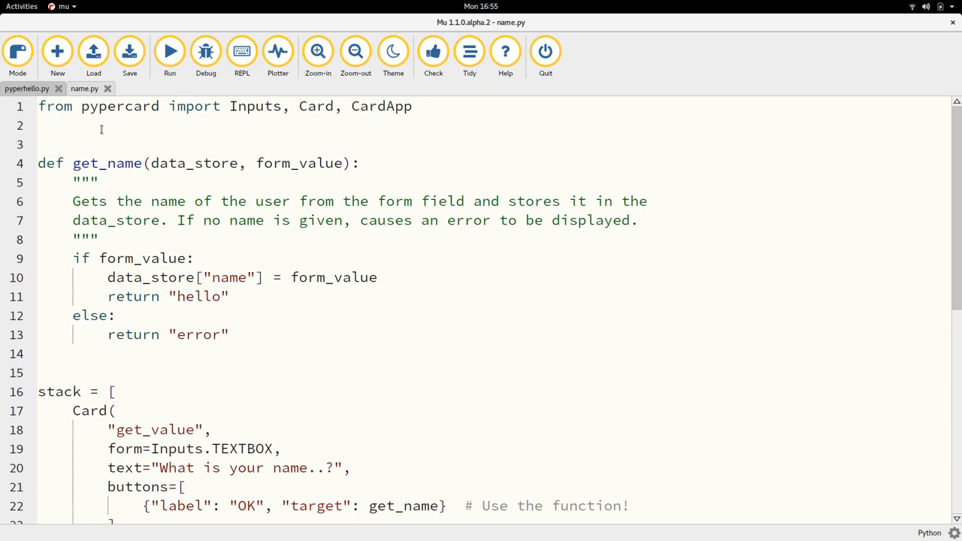
{"action": "scroll", "scroll_direction": "down", "scroll_amount": 3}
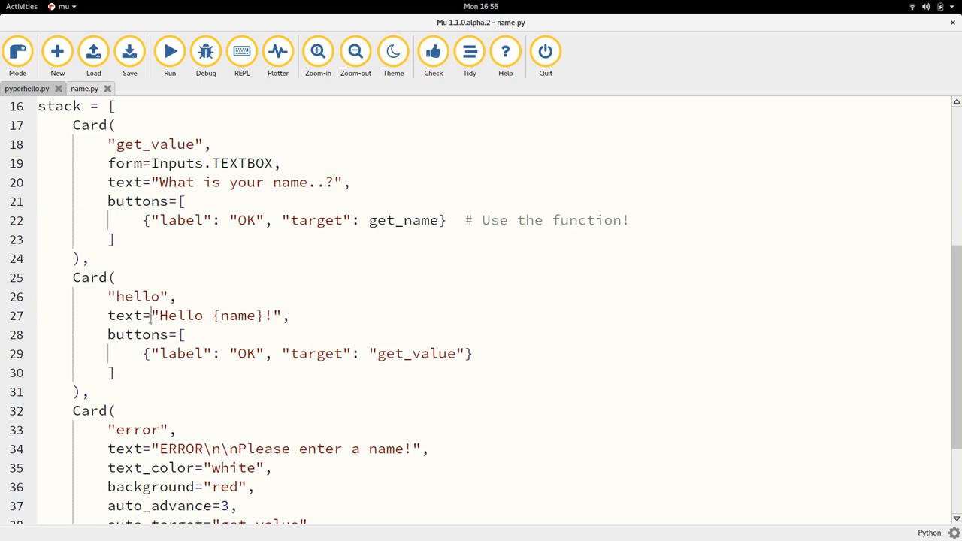
{"action": "triple_click", "coordinate": [187, 315]}
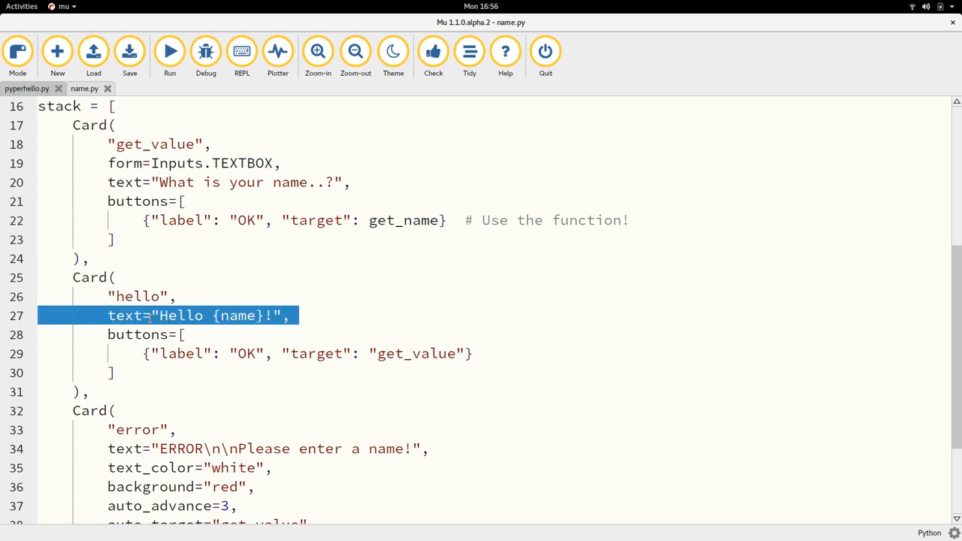
{"action": "mouse_move", "coordinate": [243, 316]}
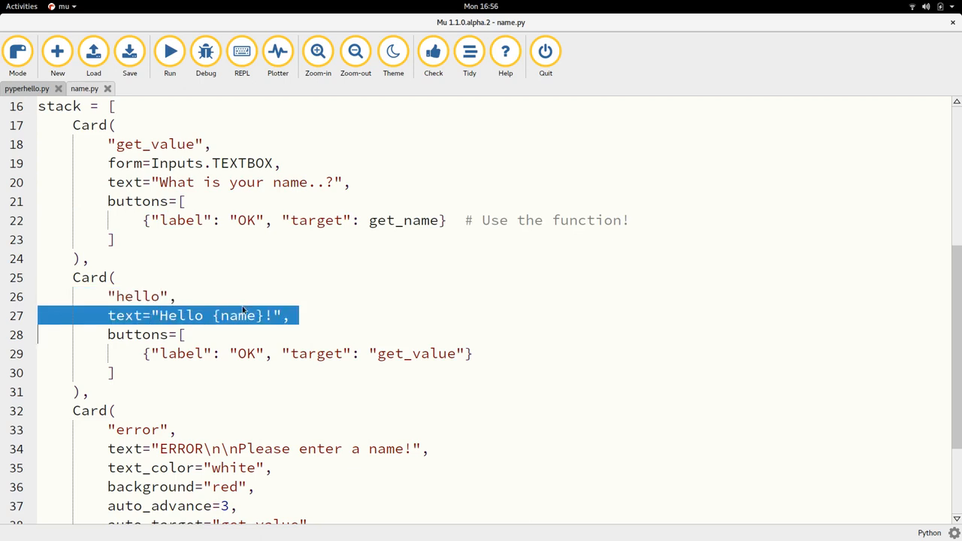
{"action": "left_click", "coordinate": [298, 354]}
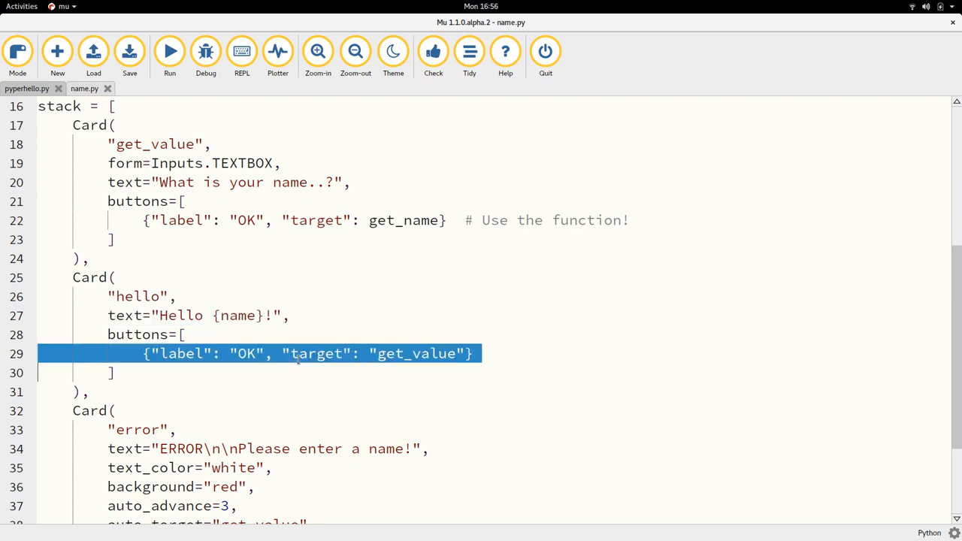
{"action": "mouse_move", "coordinate": [298, 365]}
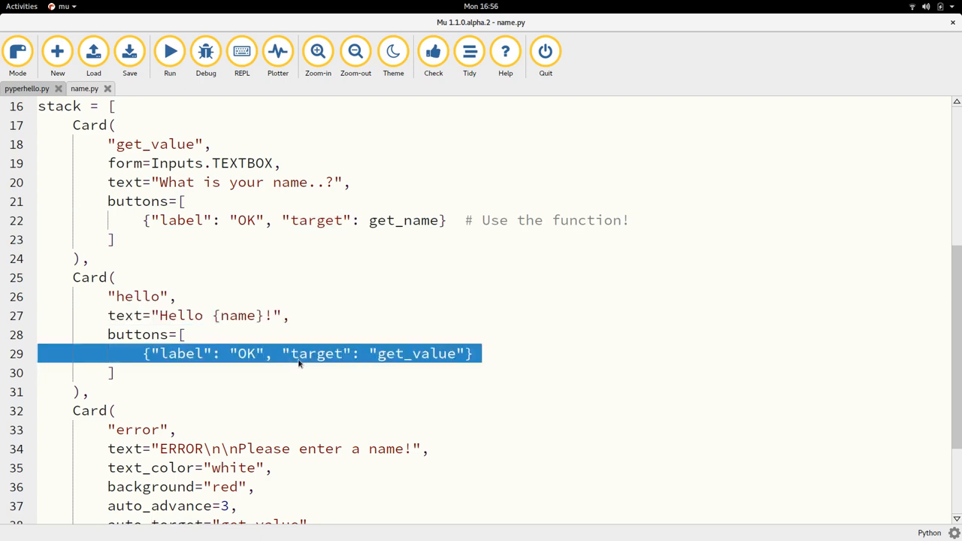
{"action": "scroll", "scroll_direction": "down", "scroll_amount": 3}
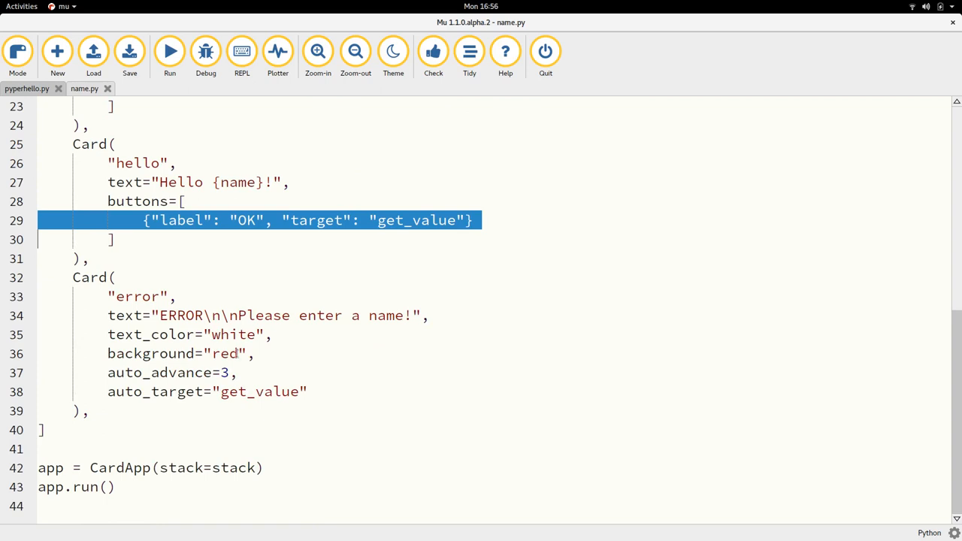
{"action": "double_click", "coordinate": [138, 297]}
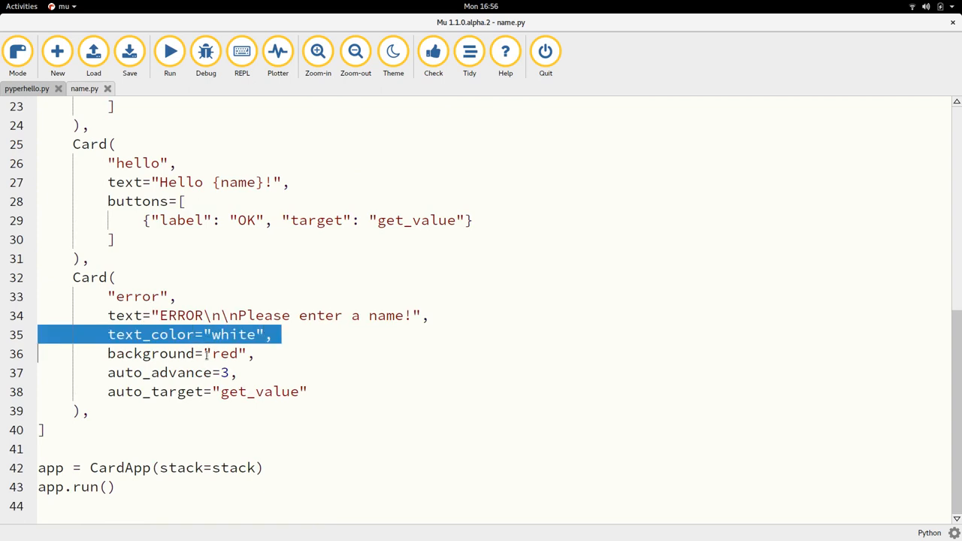
{"action": "double_click", "coordinate": [159, 373]}
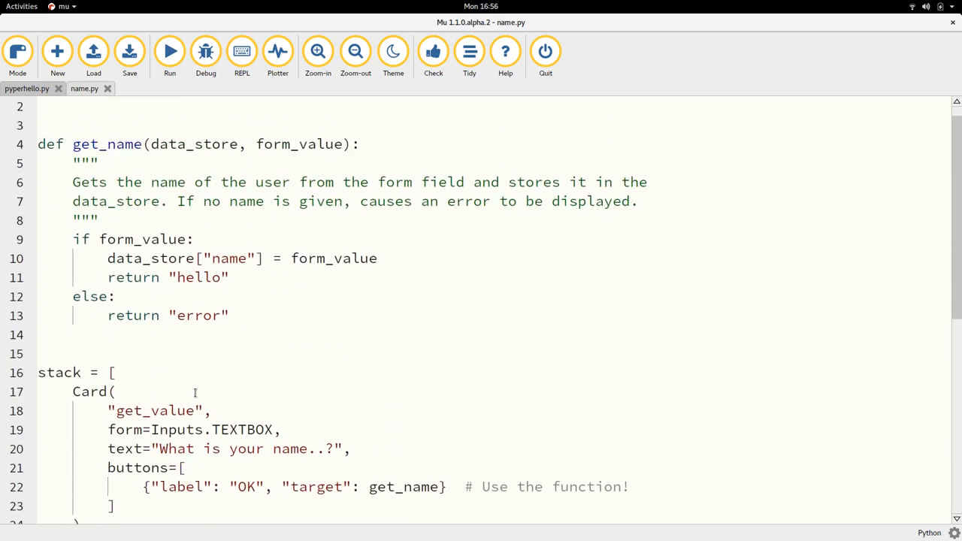
{"action": "mouse_move", "coordinate": [372, 500]}
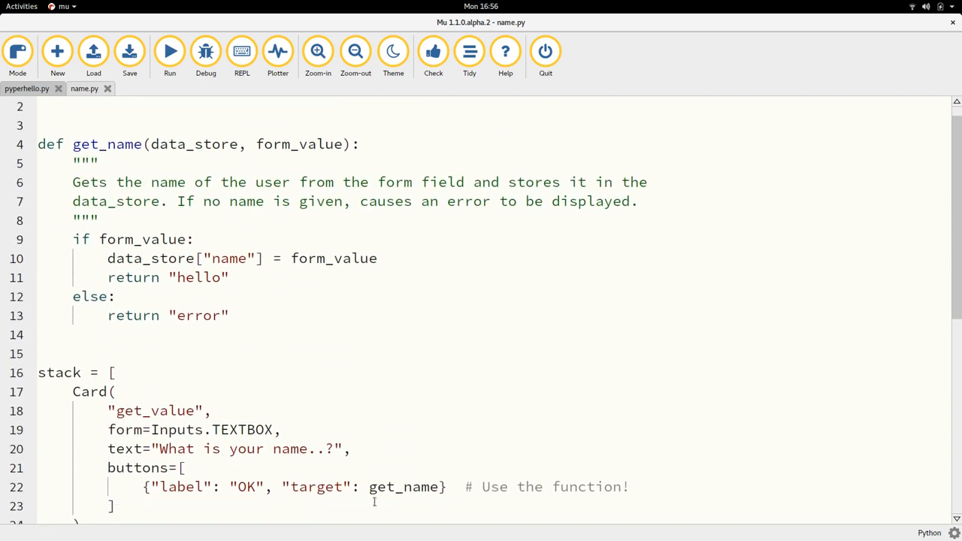
{"action": "double_click", "coordinate": [408, 486]}
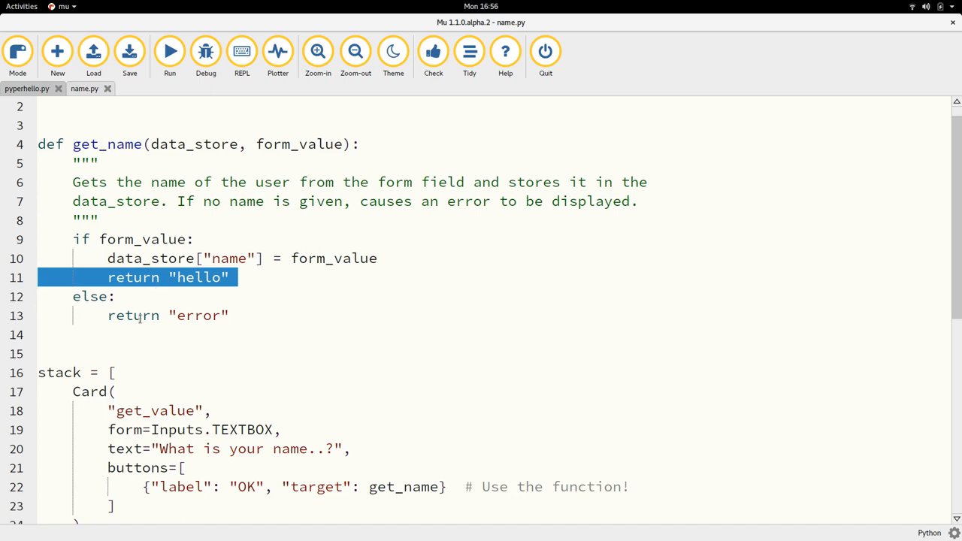
Run name.py and submit the name card with the name field left empty
{"action": "left_click", "coordinate": [139, 316]}
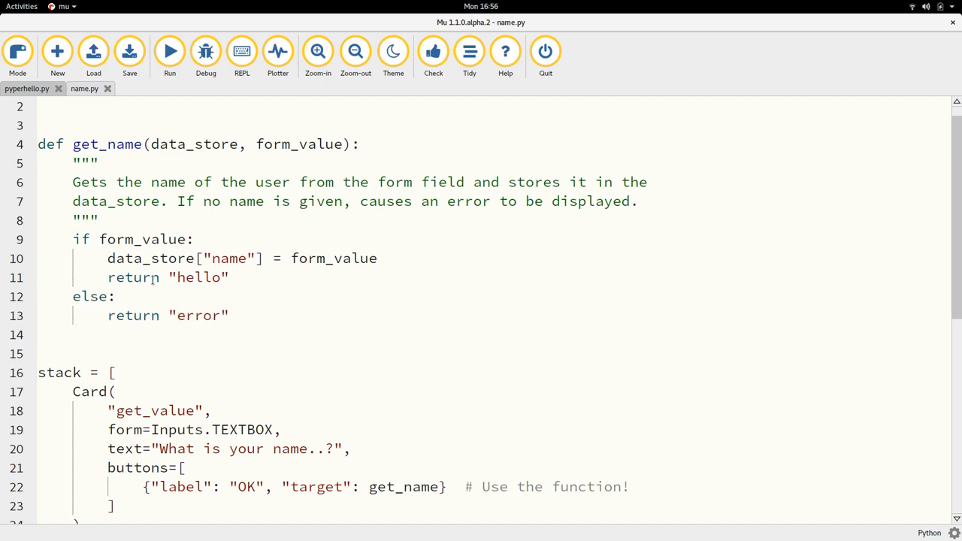
{"action": "scroll", "scroll_direction": "up", "scroll_amount": 3}
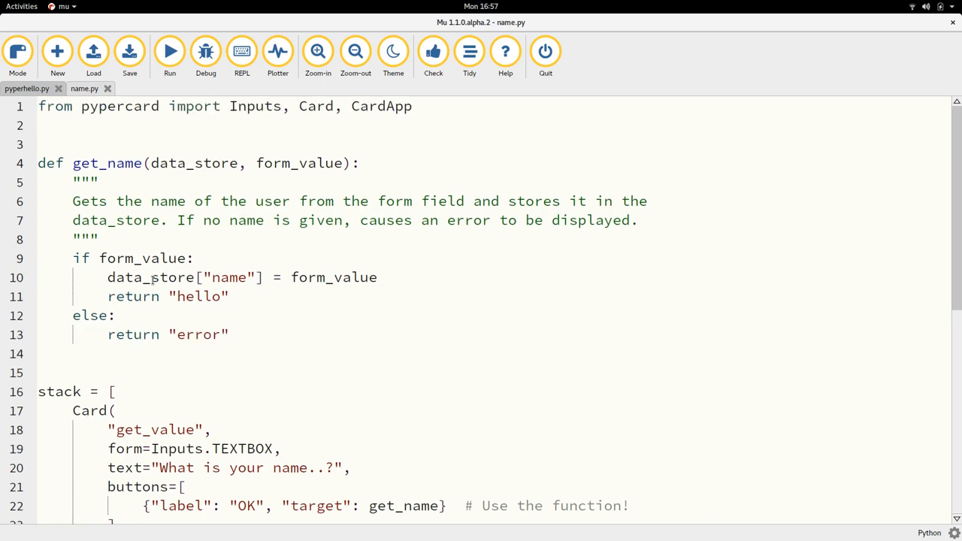
{"action": "left_click", "coordinate": [139, 334]}
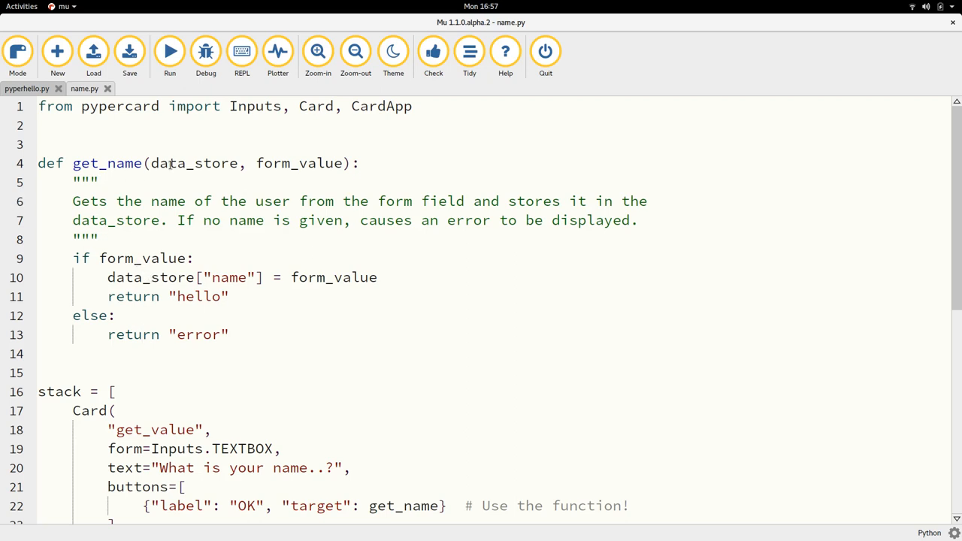
{"action": "left_click", "coordinate": [170, 51]}
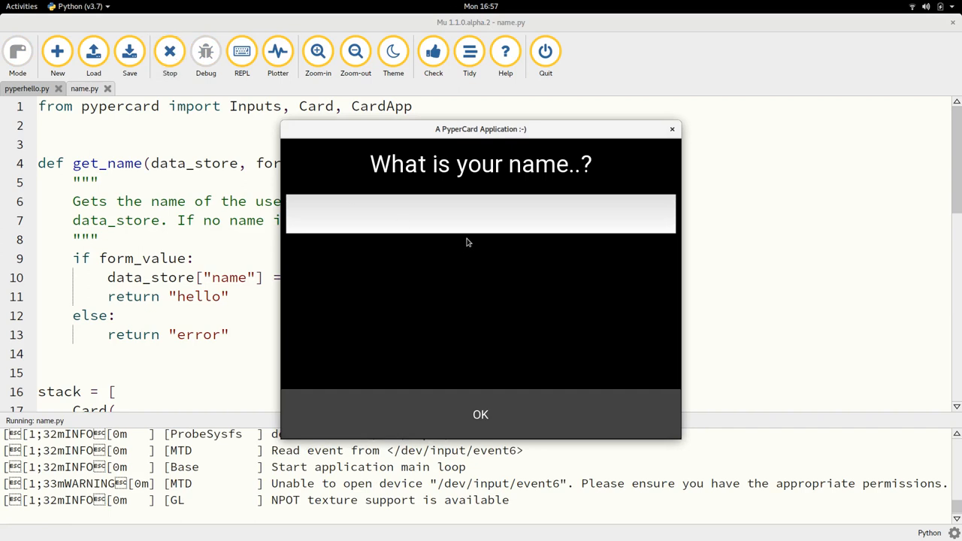
{"action": "mouse_move", "coordinate": [482, 419]}
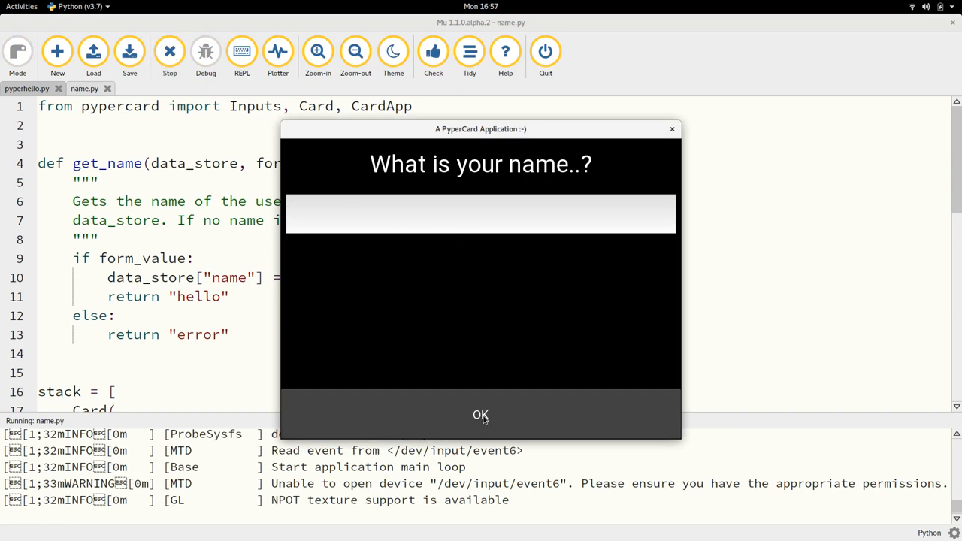
{"action": "left_click", "coordinate": [481, 415]}
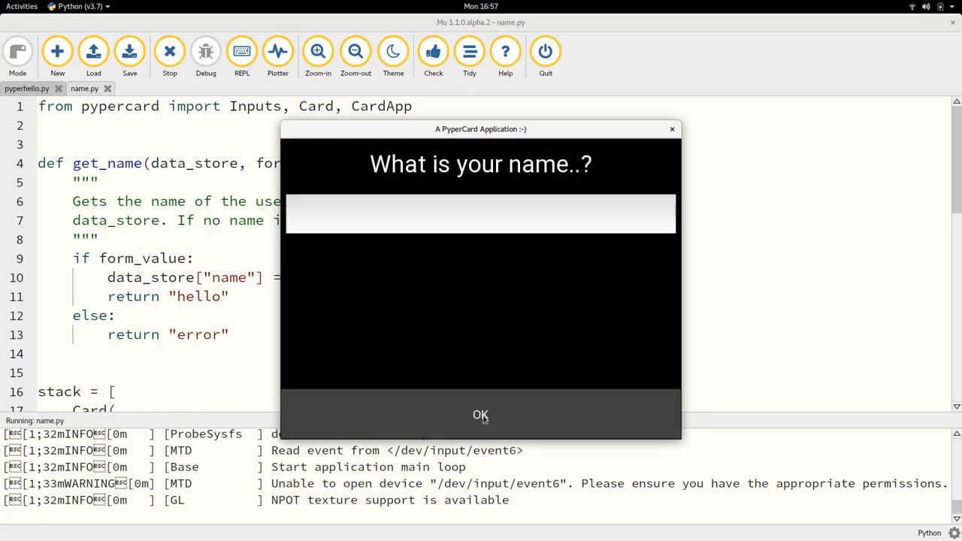
{"action": "mouse_move", "coordinate": [408, 218]}
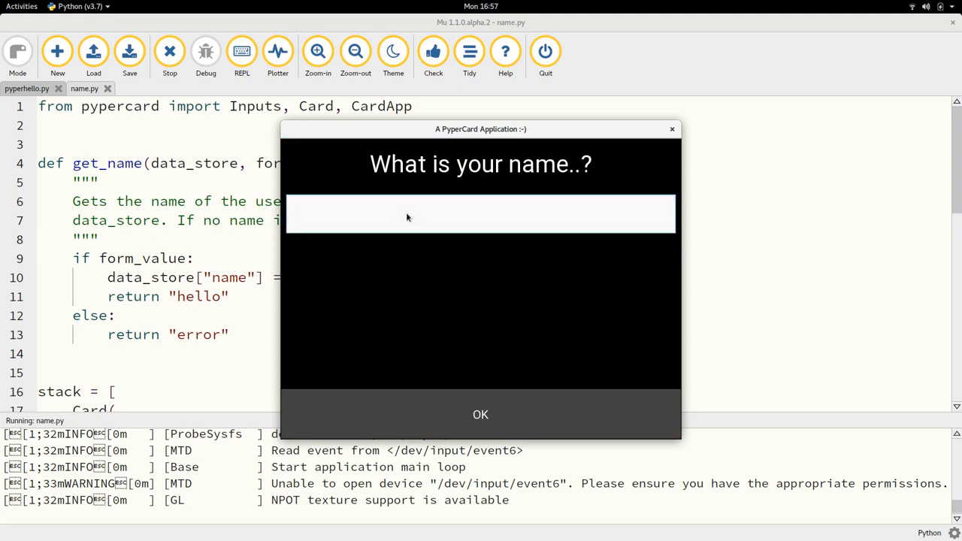
Submit the name 'nicholas' to see 'Hello nicholas!', then return to the name card
{"action": "type", "text": "nicholas"}
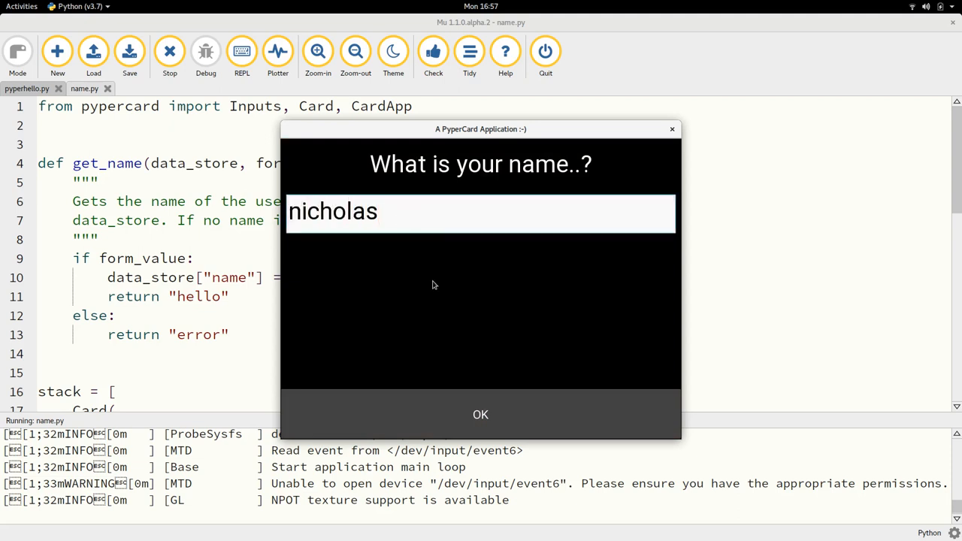
{"action": "left_click", "coordinate": [480, 415]}
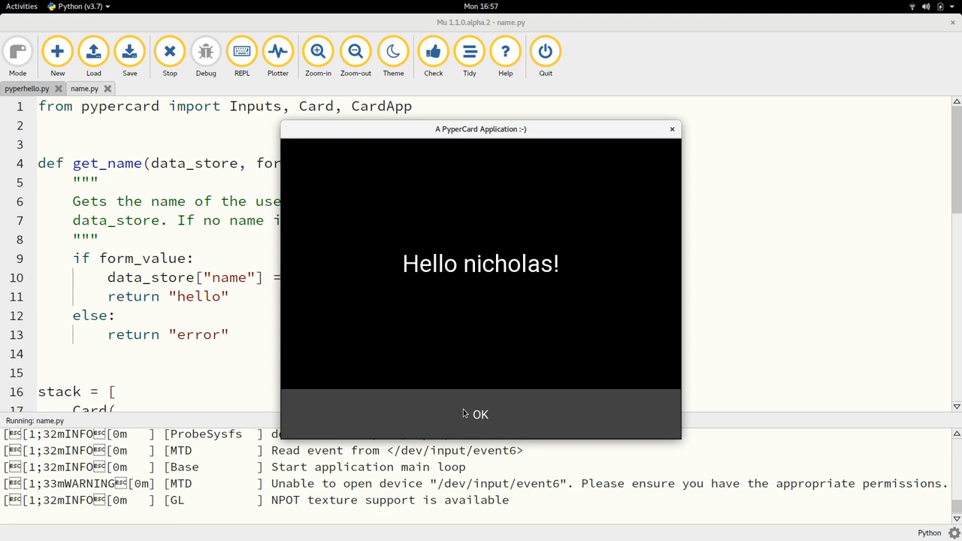
{"action": "mouse_move", "coordinate": [538, 414]}
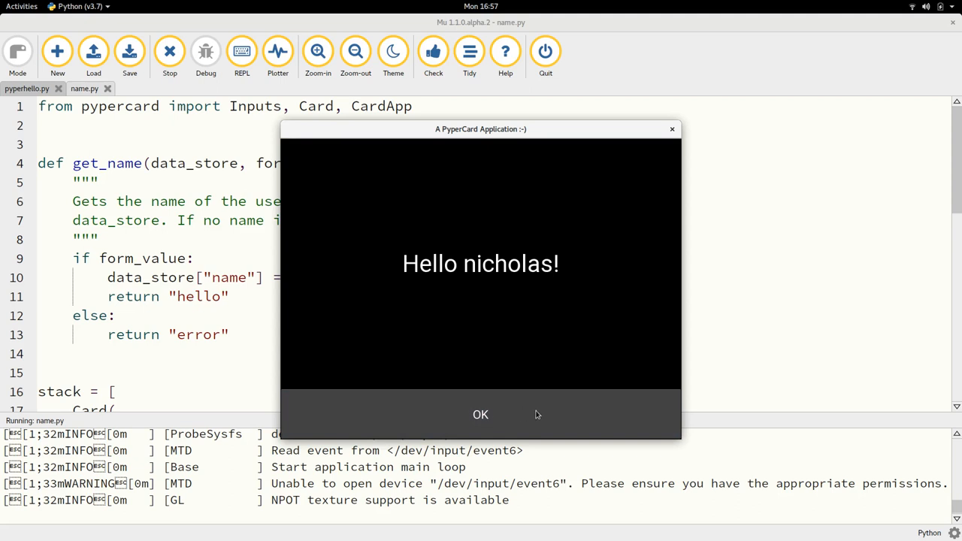
{"action": "left_click", "coordinate": [480, 415]}
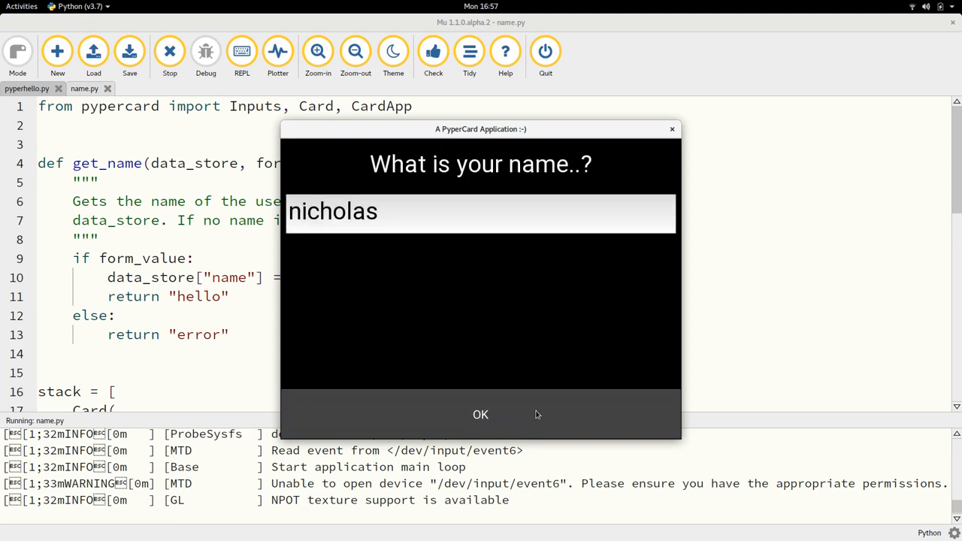